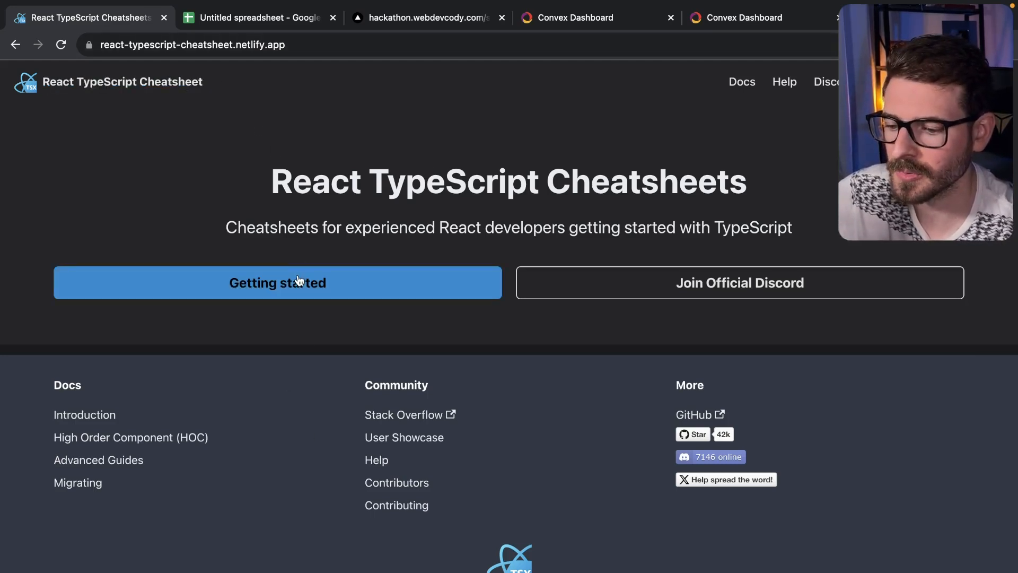
Open the cheatsheet's Setup docs from the home page and expand the Getting Started topics.
left_click(277, 283)
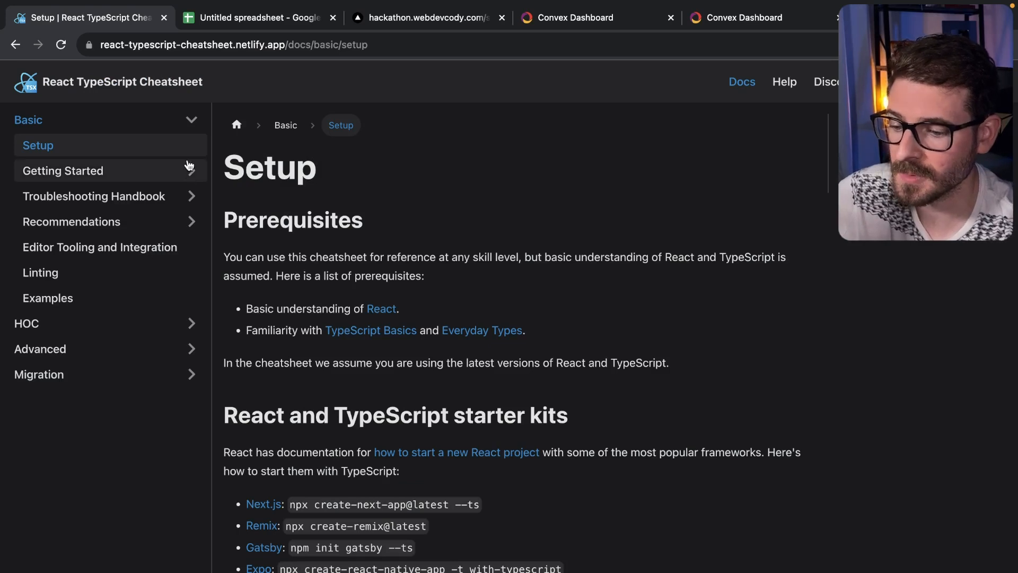
mouse_move(306, 251)
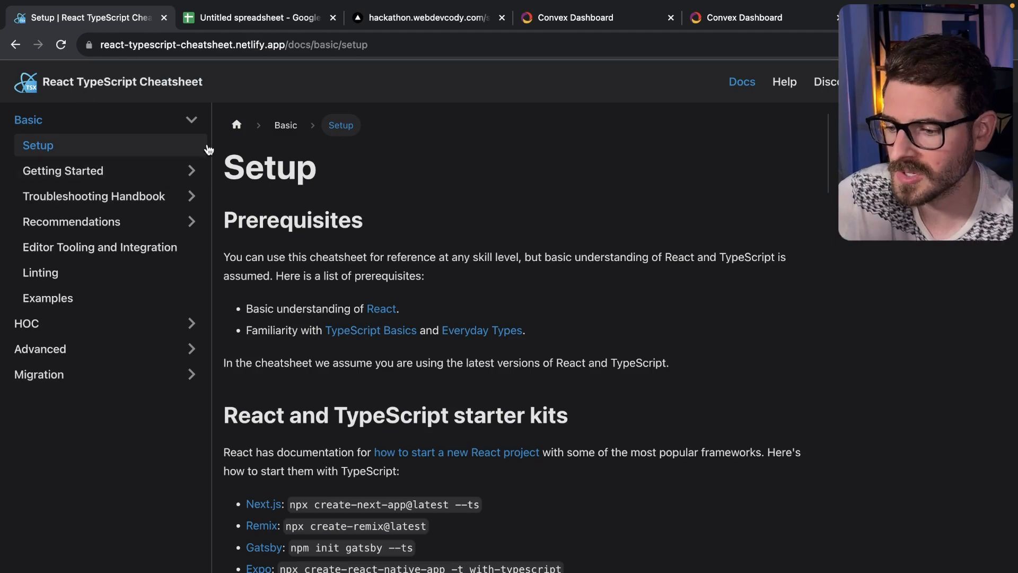
left_click(63, 171)
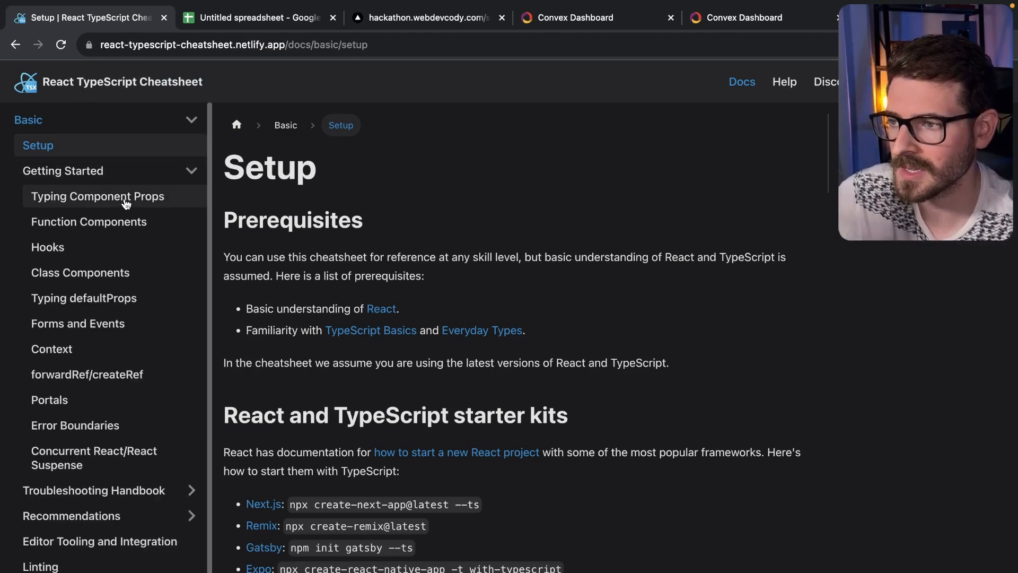
Open Typing Component Props and scroll to the prop type examples, selecting 'children'.
left_click(98, 197)
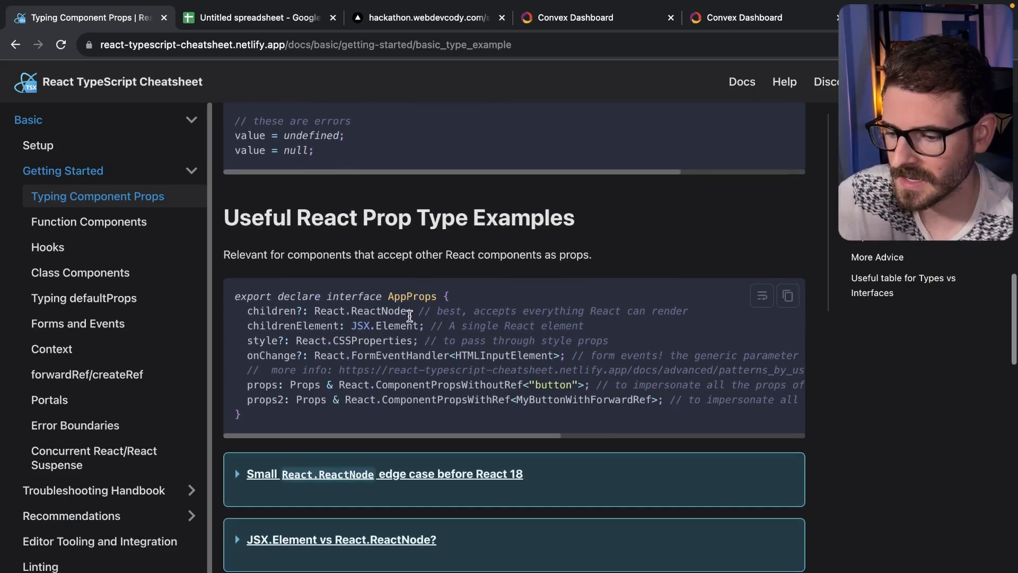
scroll("down", 3)
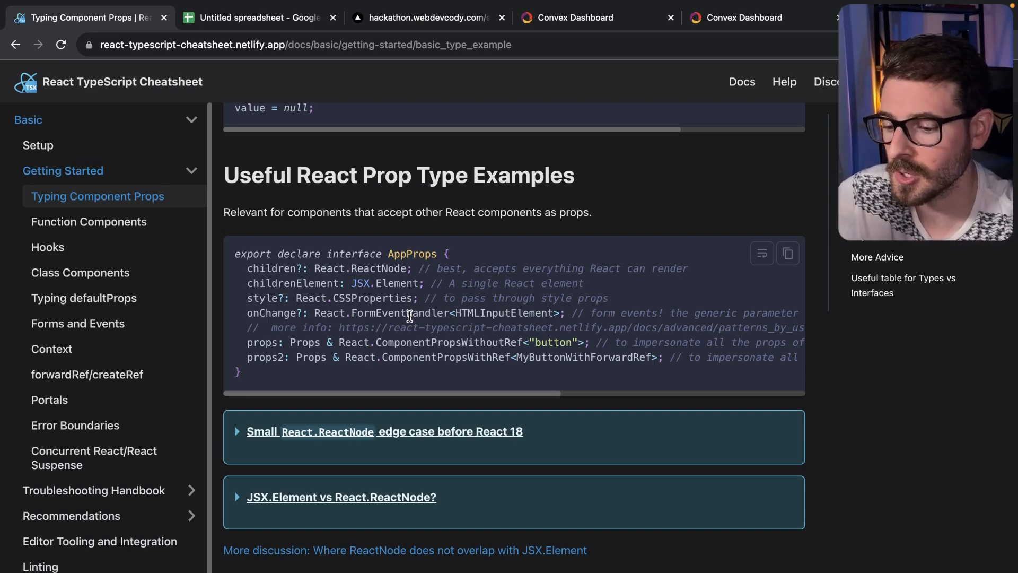
mouse_move(375, 273)
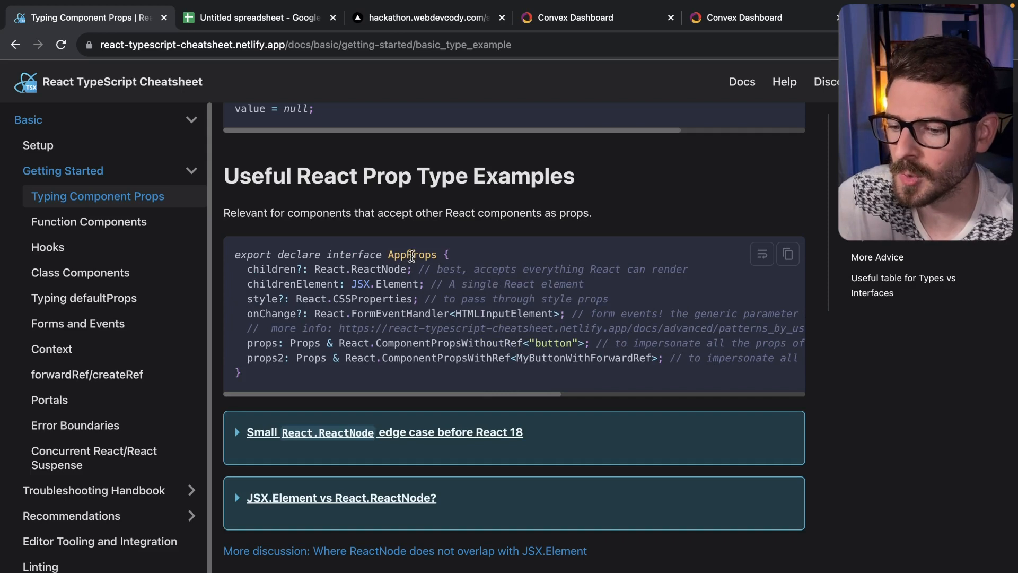
mouse_move(291, 269)
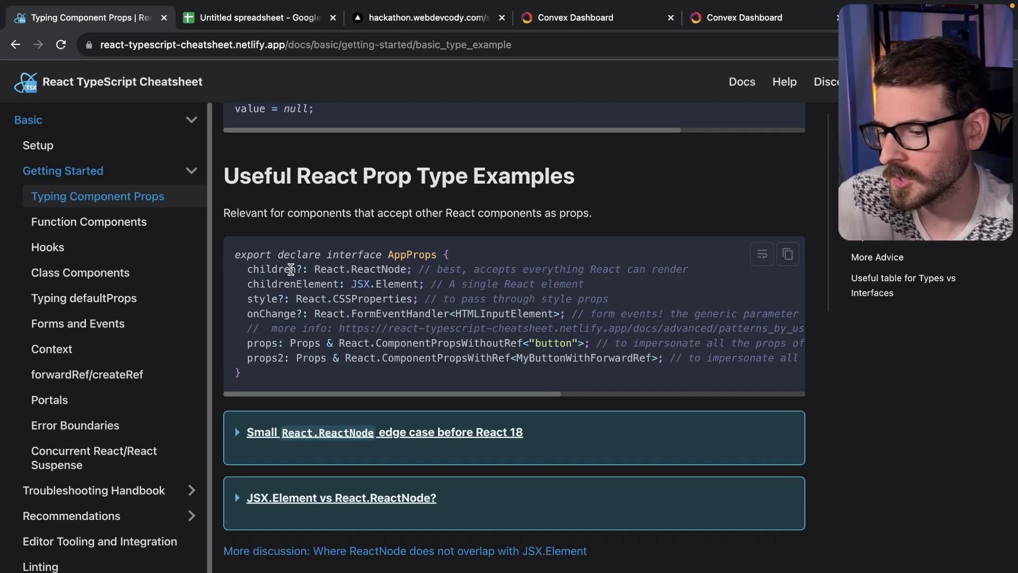
double_click(361, 268)
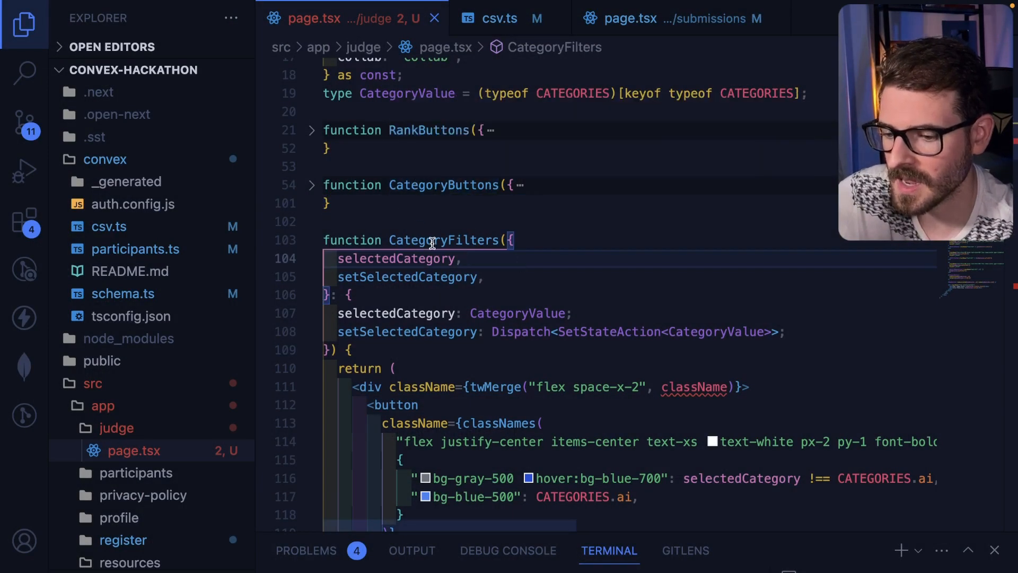
Extend the CategoryFilters props type with React.ComponentPropsWithoutRef<"div"> and a className: string field.
scroll("down", 3)
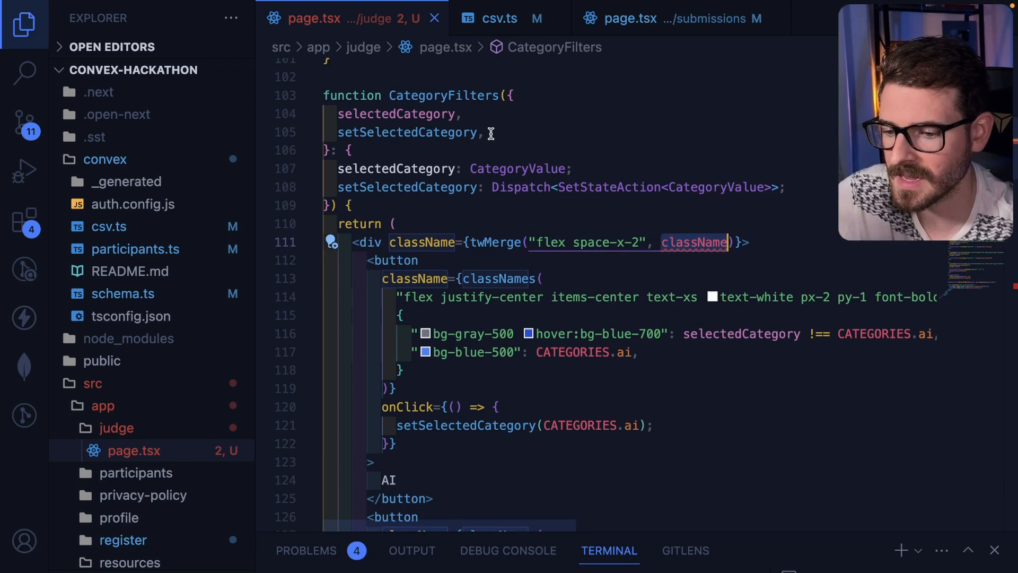
type("className")
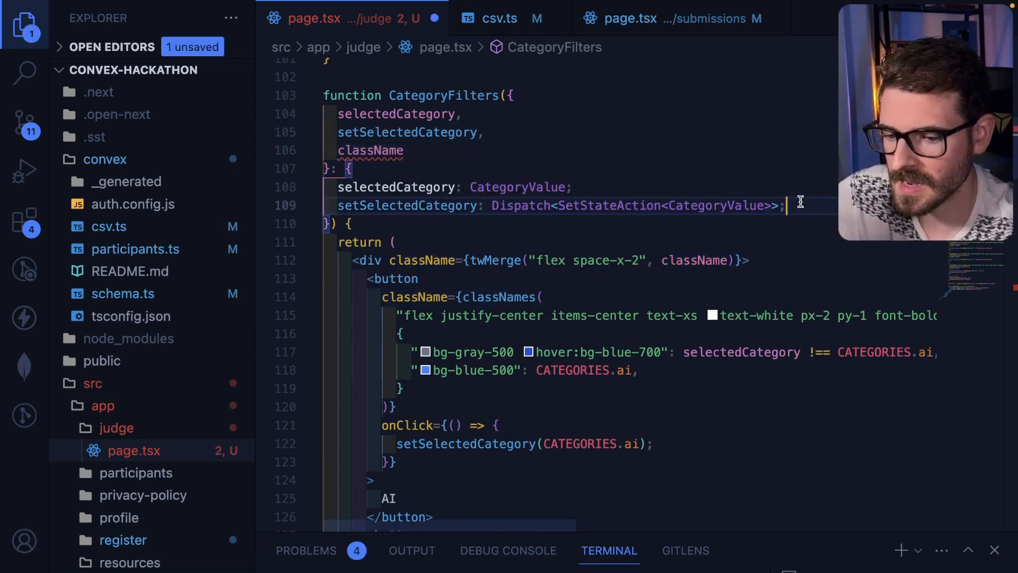
type("clas")
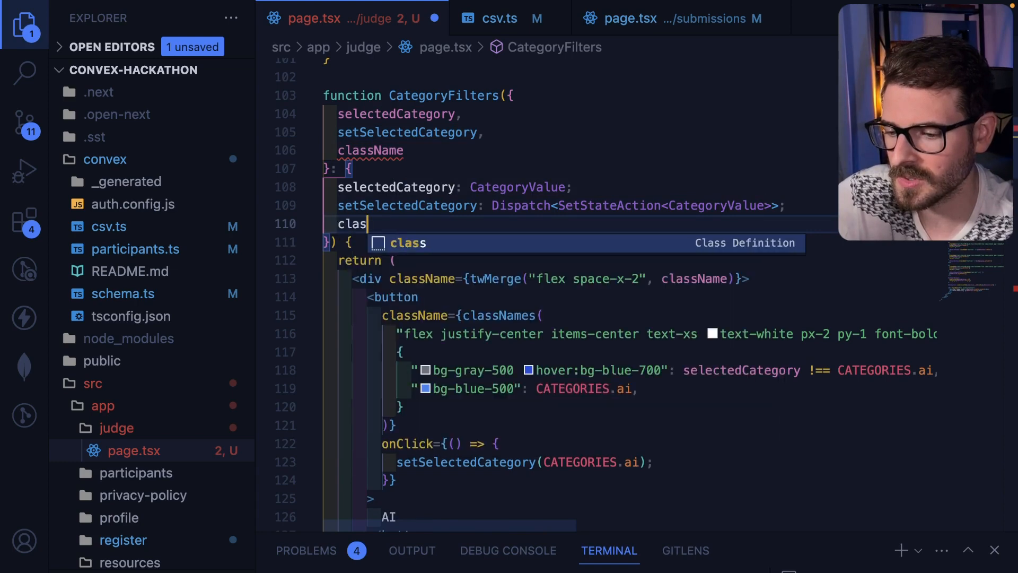
type("className:")
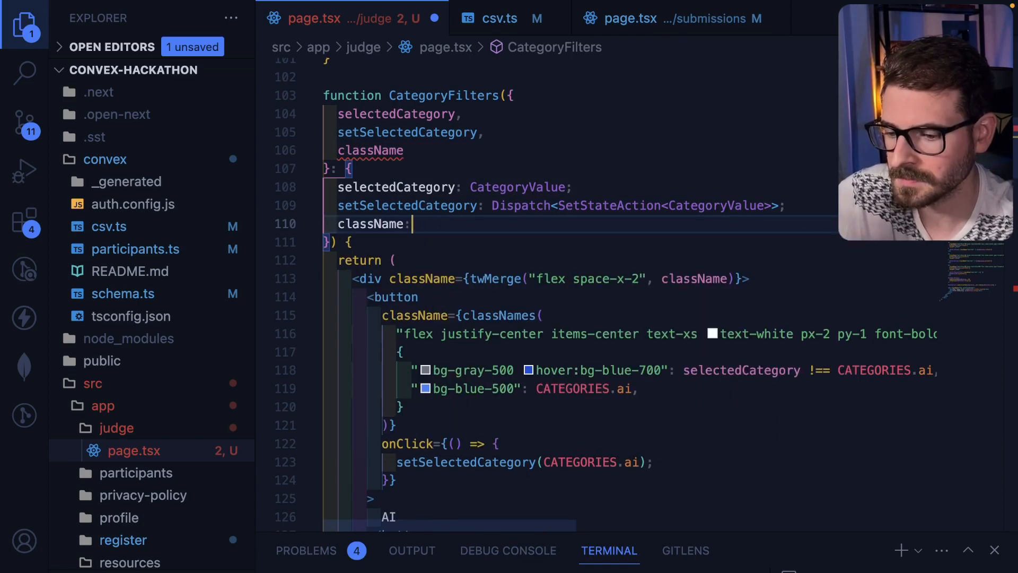
type("string")
left_click(580, 242)
type(" & React.ComponentPropsWithoutRef<\"div\">")
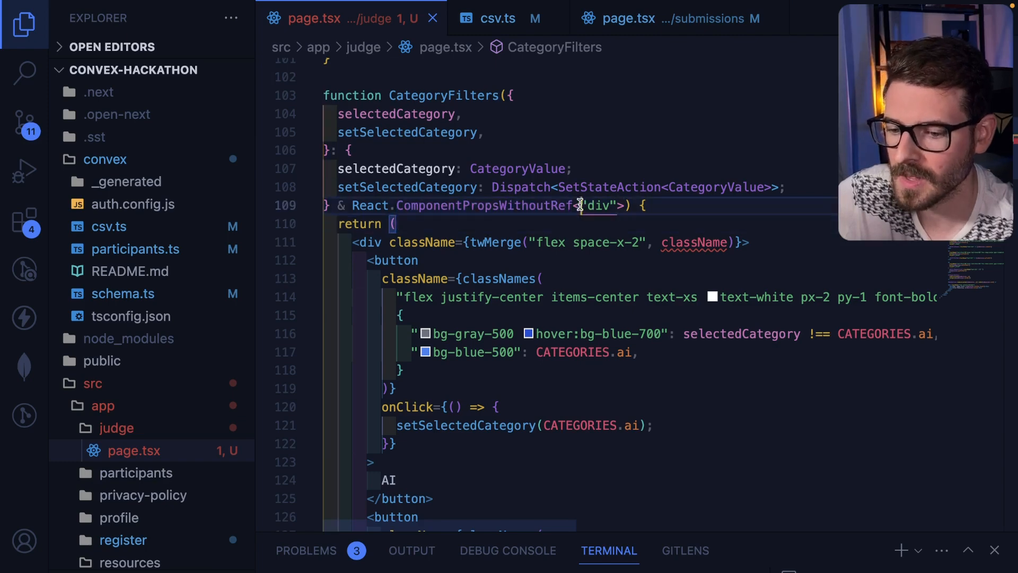
Add className to CategoryFilters' destructured props so twMerge receives it.
double_click(597, 206)
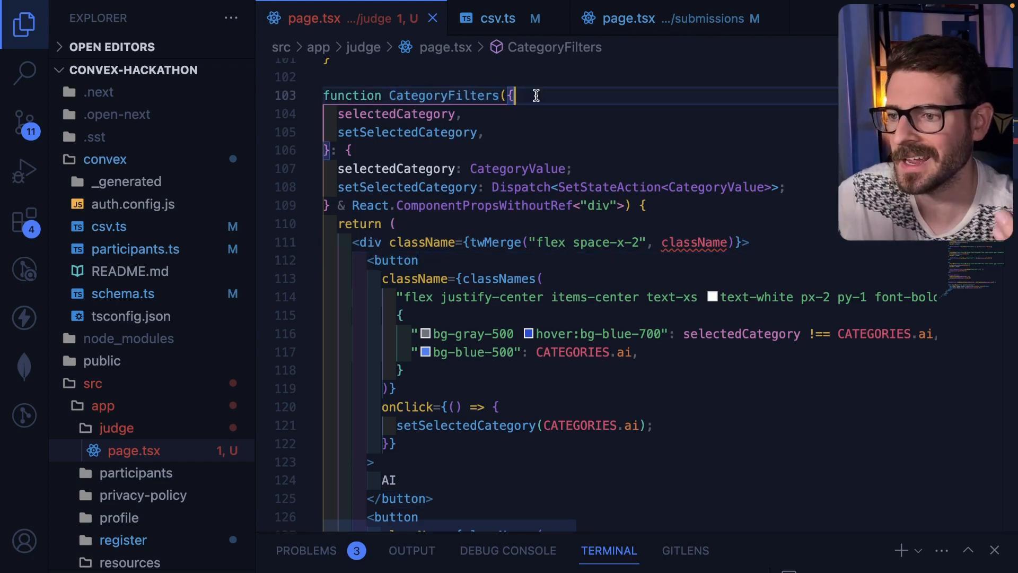
mouse_move(498, 133)
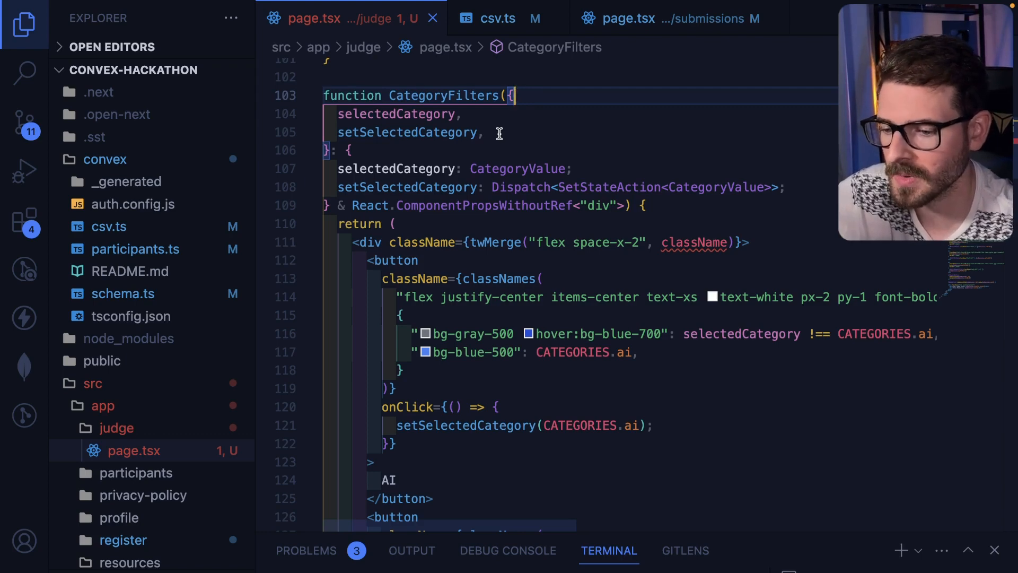
type("className,")
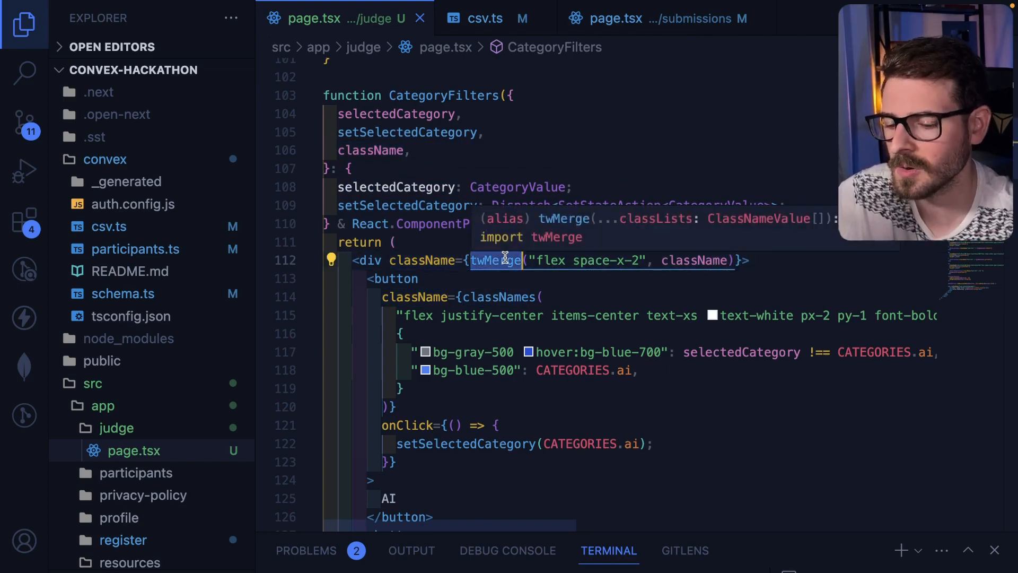
mouse_move(630, 255)
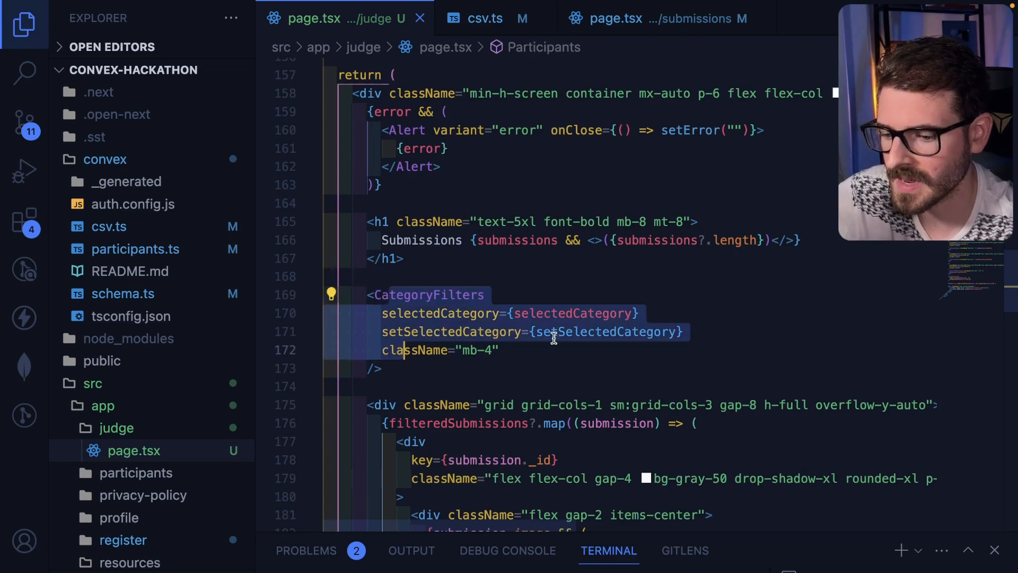
Add onClick={() => undefined} to the CategoryFilters JSX usage.
type("onC")
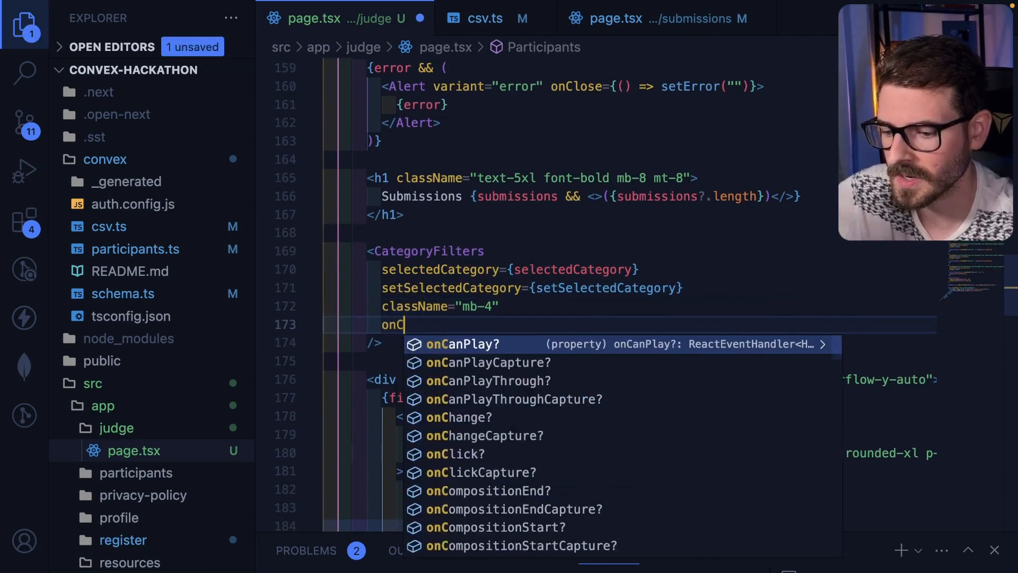
type("Click={}")
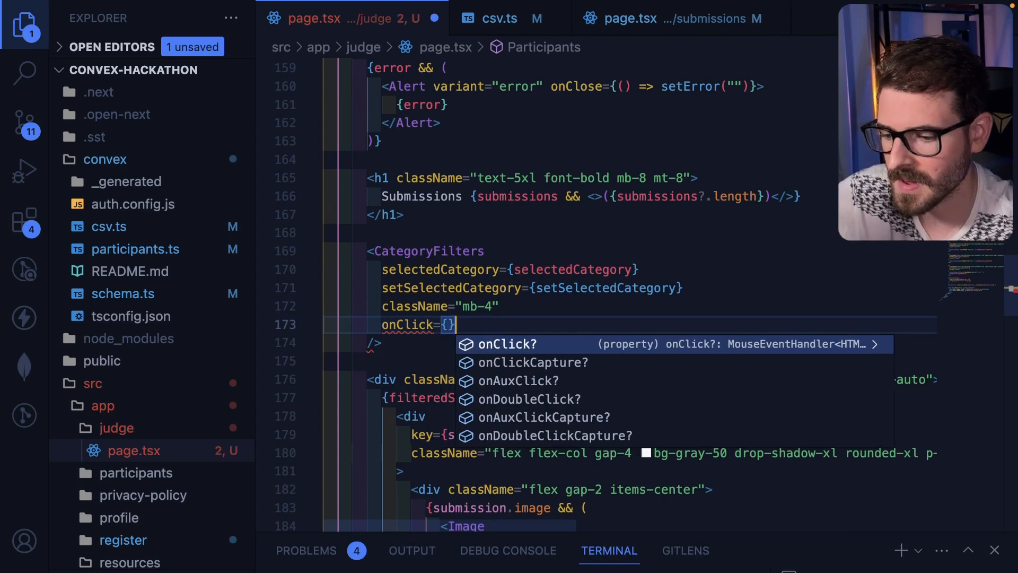
type("() => undefined")
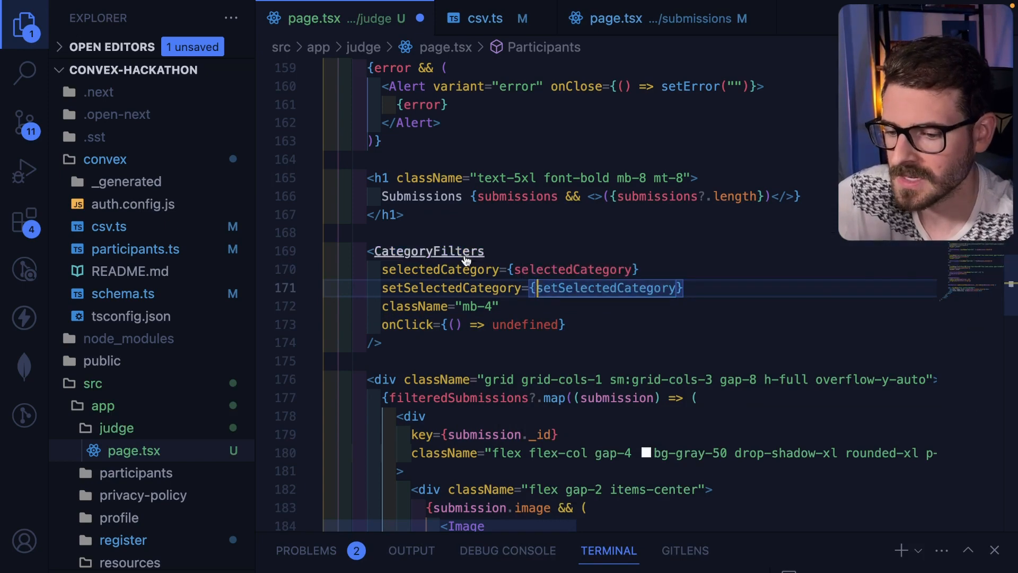
Comment out the mb-4 className on CategoryFilters and check the className prop.
left_click(427, 251)
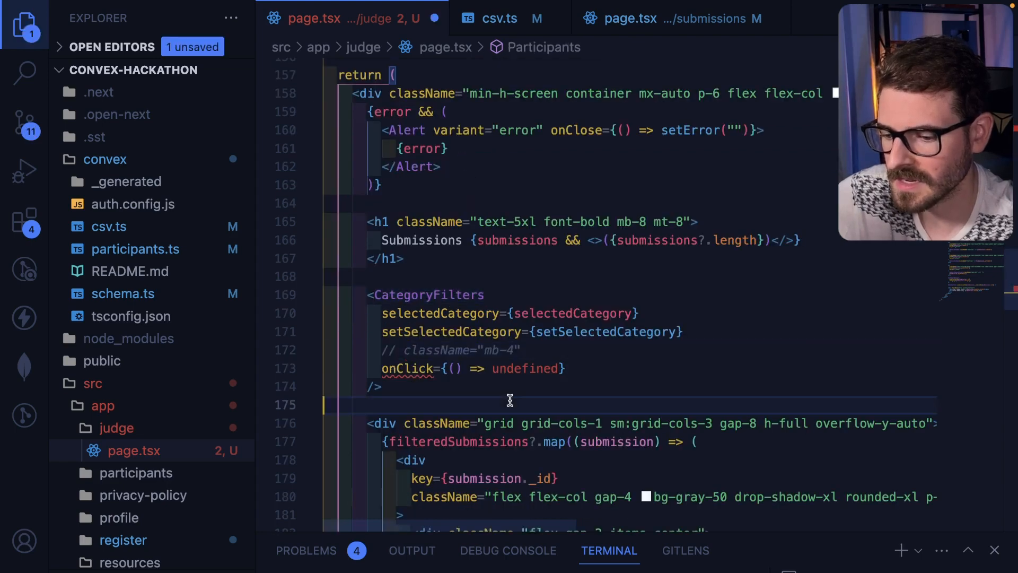
double_click(428, 294)
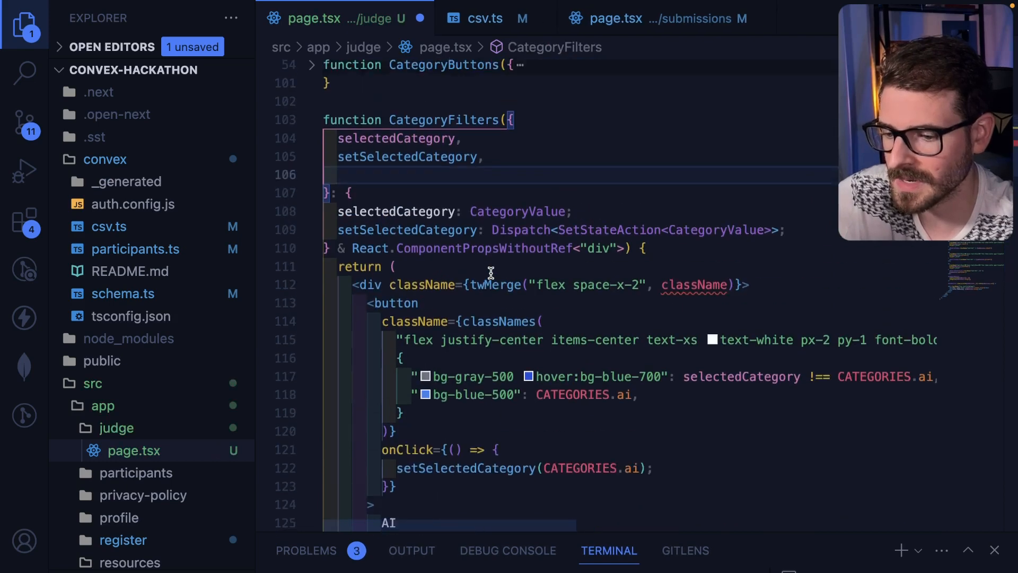
type("className")
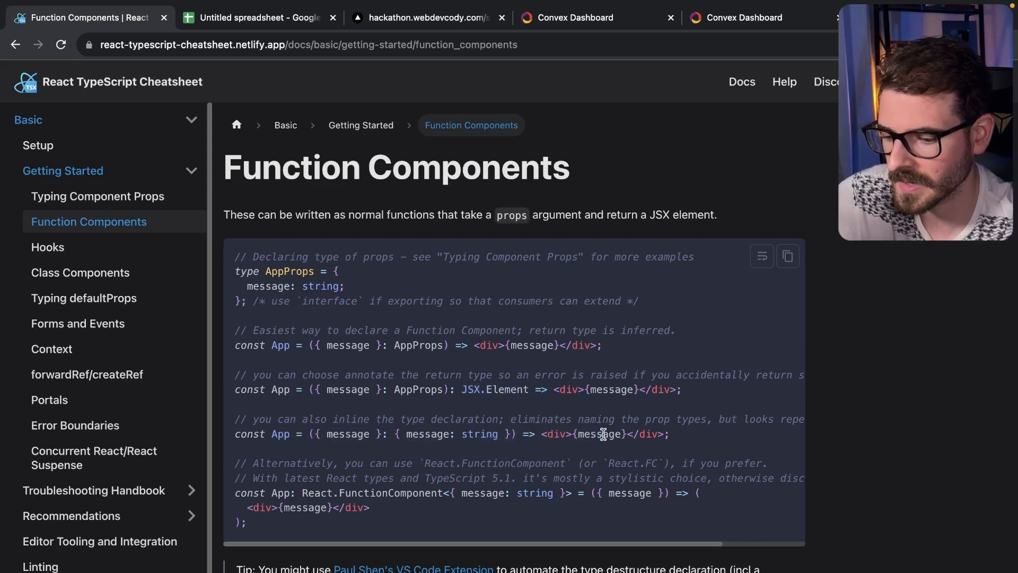
mouse_move(357, 519)
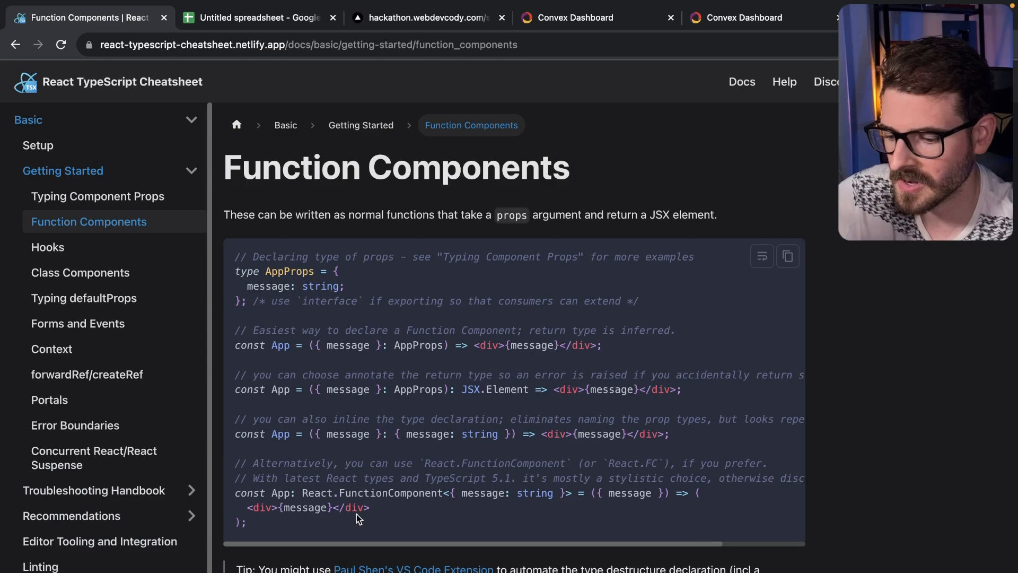
Browse the Function Components example, then the Hooks and Context guides.
double_click(317, 493)
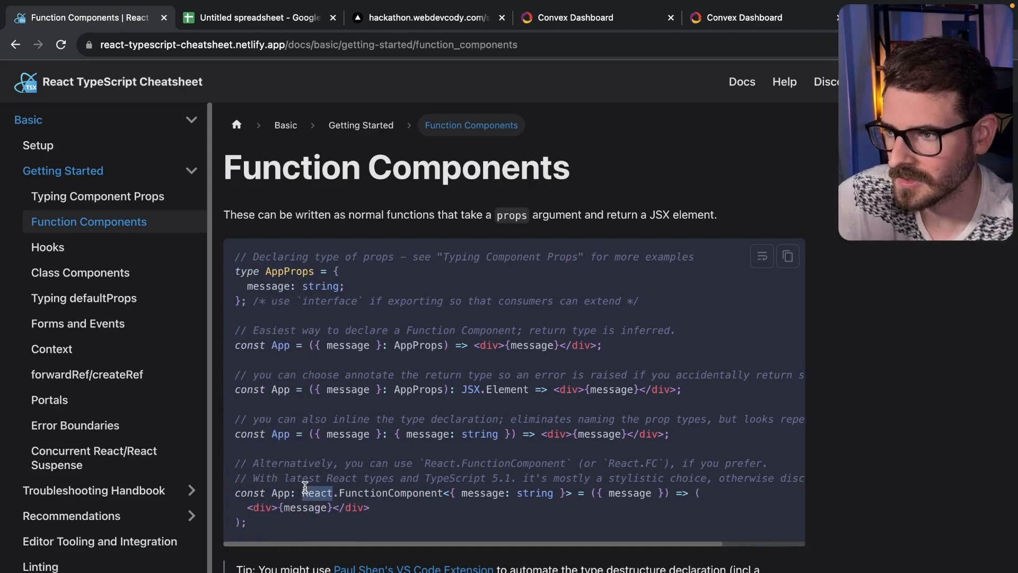
left_click(48, 247)
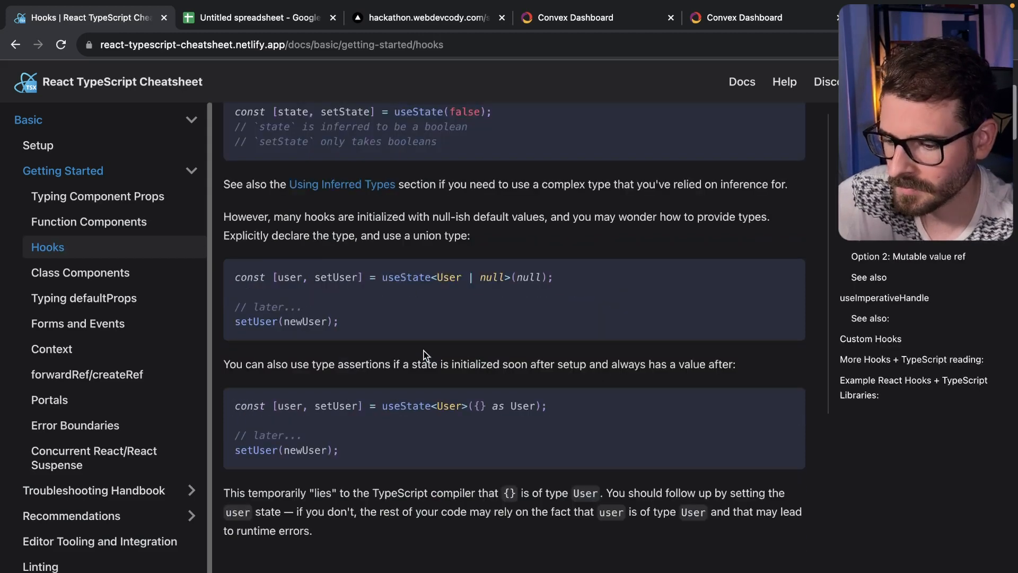
left_click(80, 272)
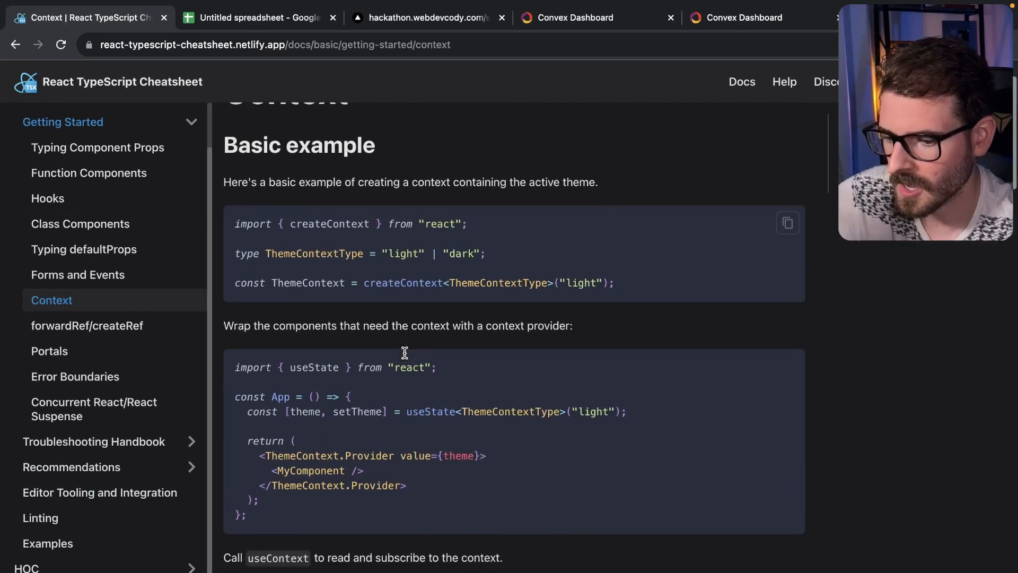
scroll("down", 3)
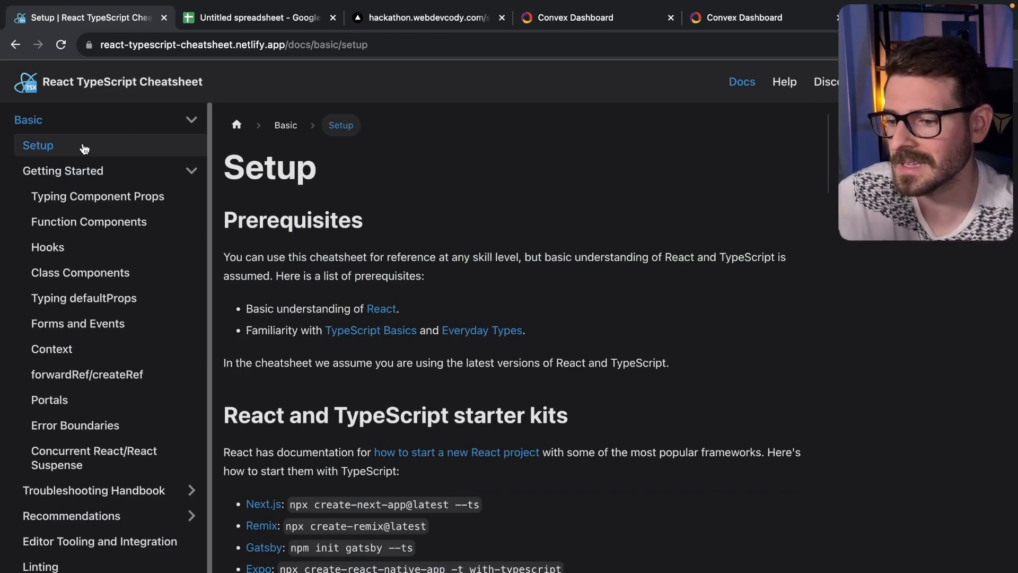
Reopen the React TypeScript Cheatsheets home page from a new tab's suggestions.
left_click(810, 18)
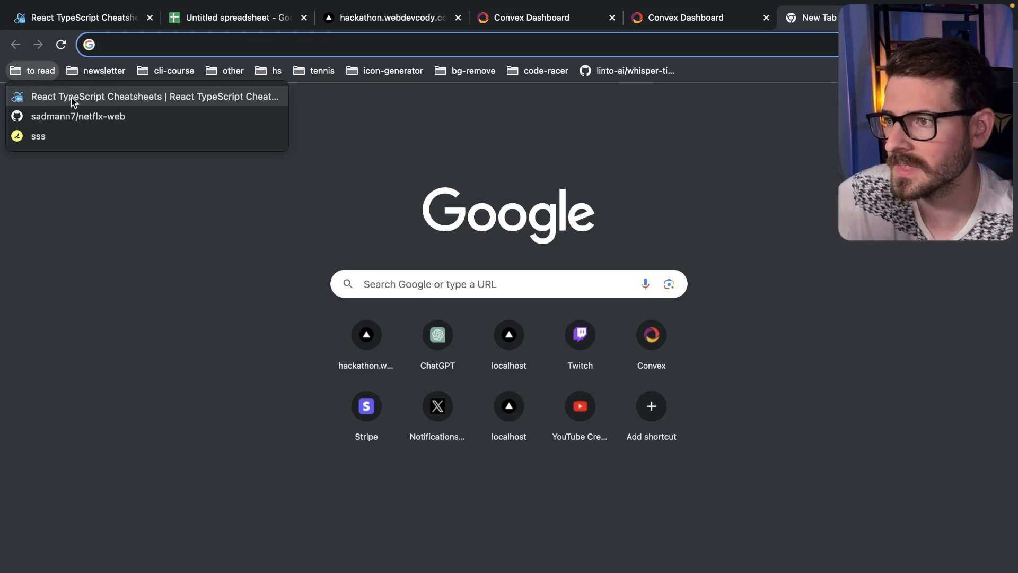
left_click(154, 96)
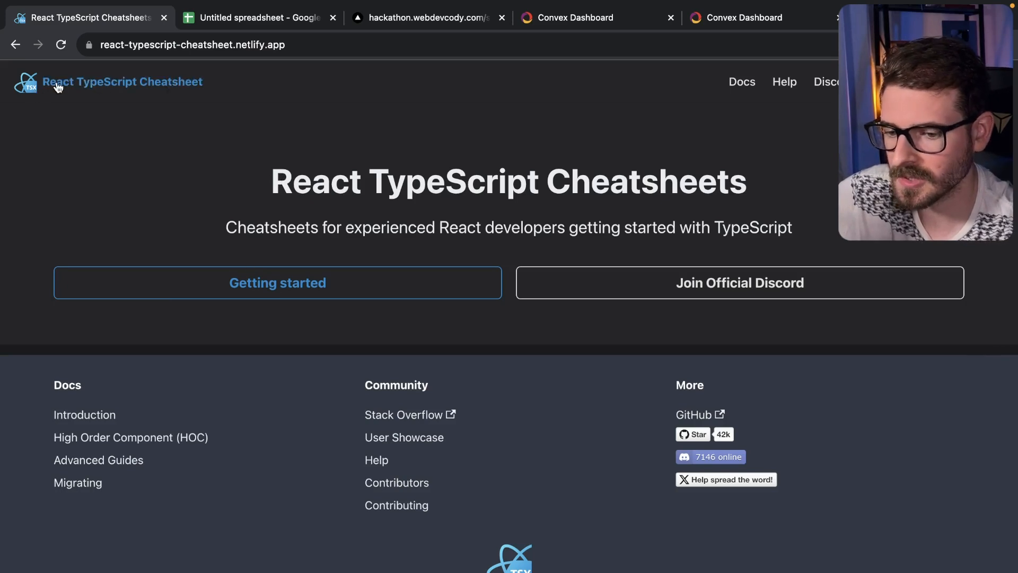
mouse_move(448, 188)
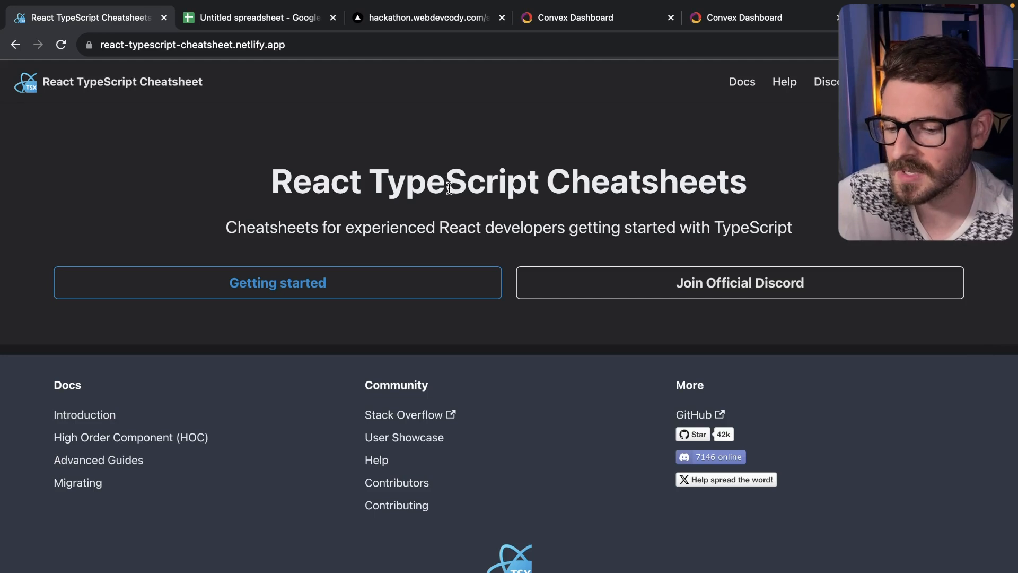